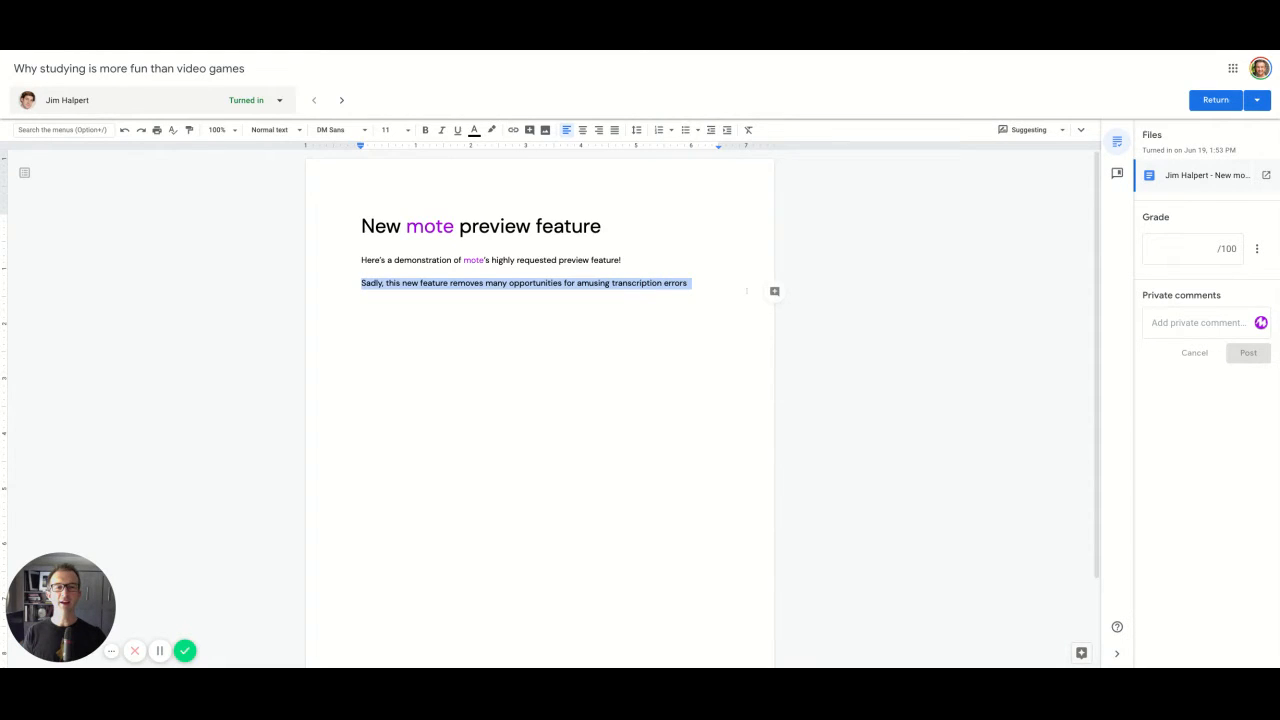
pyautogui.moveTo(774, 292)
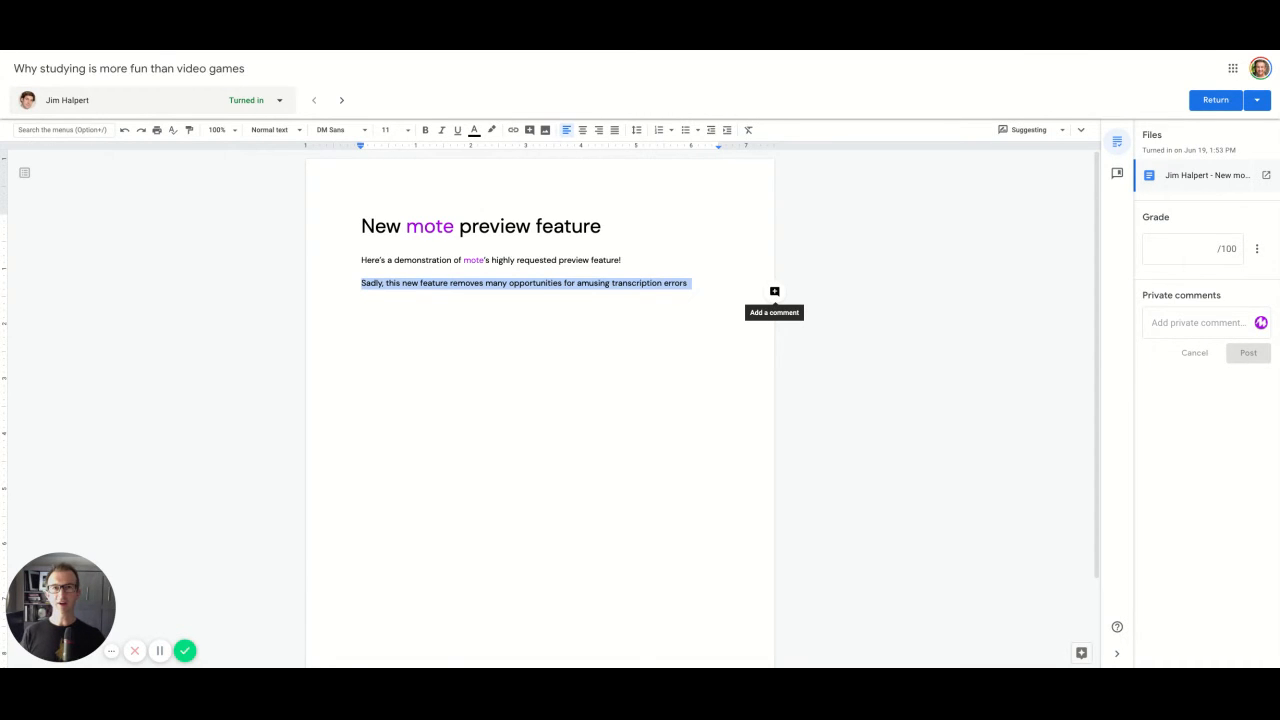
# - Start a new comment on the selected sentence about transcription errors
pyautogui.click(774, 292)
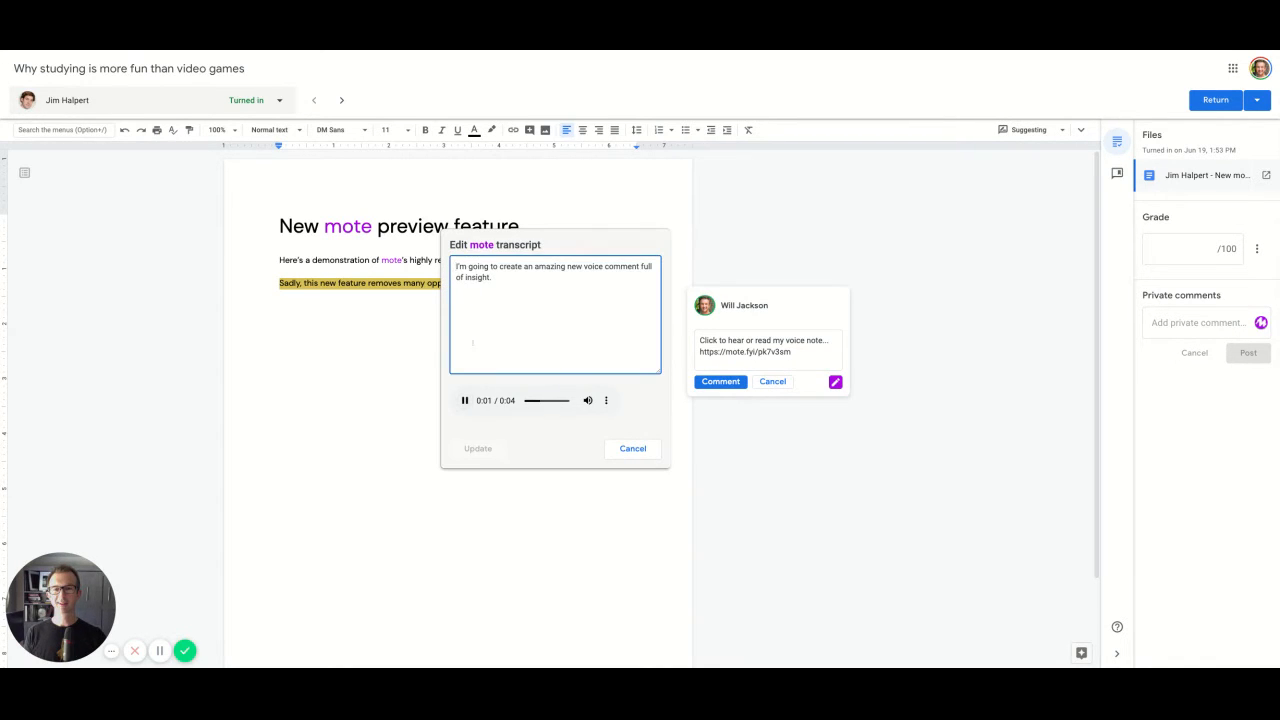
# - Append 'Great' to the mote transcript, update it and post the voice comment
pyautogui.click(464, 400)
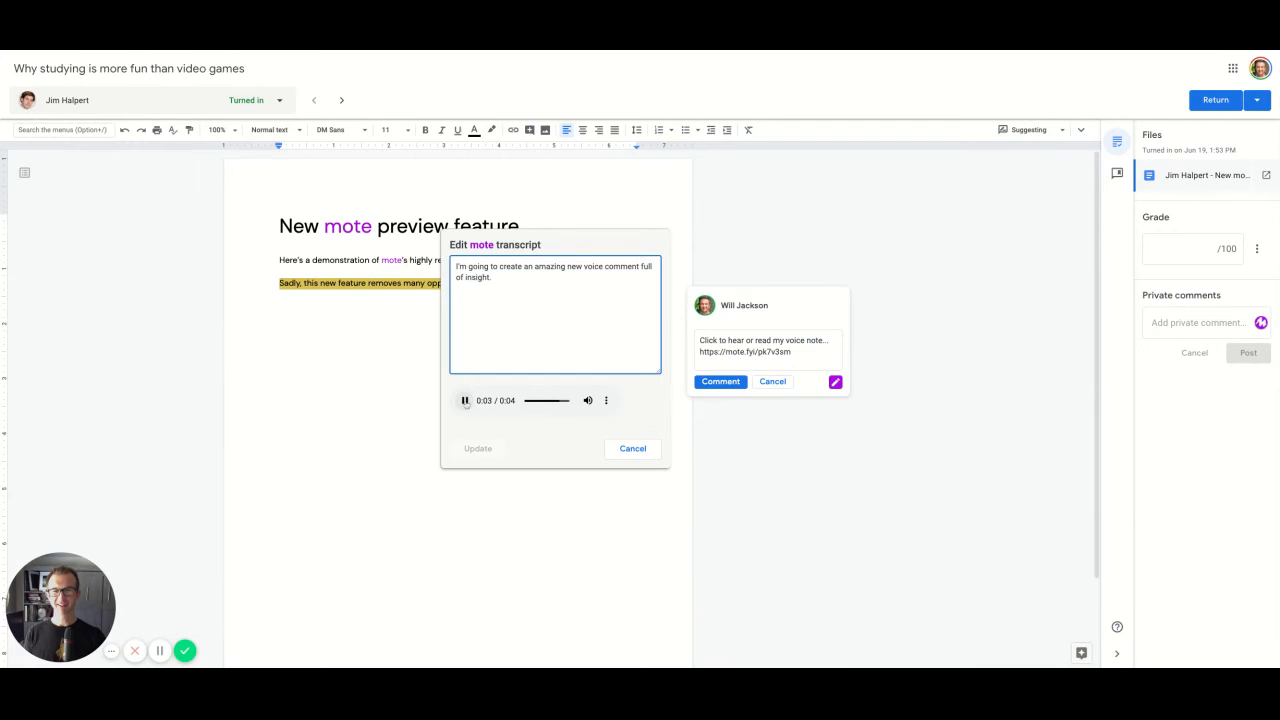
pyautogui.click(464, 400)
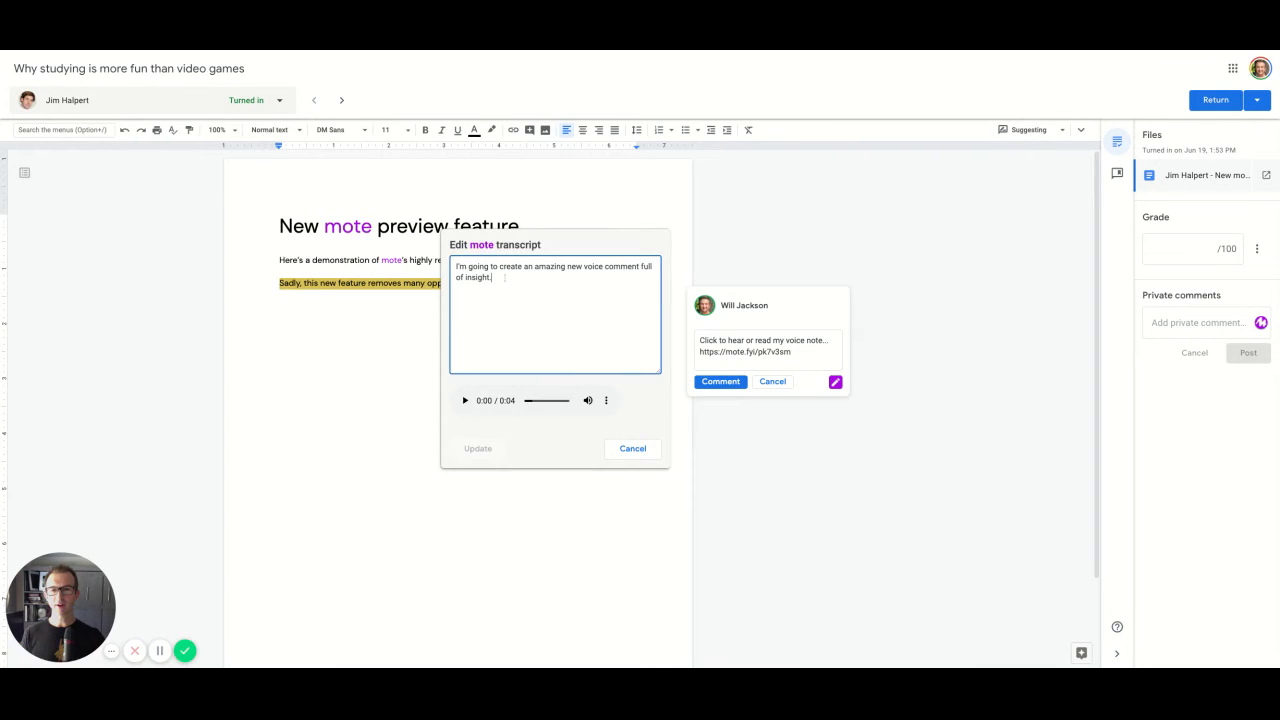
pyautogui.write('Great!')
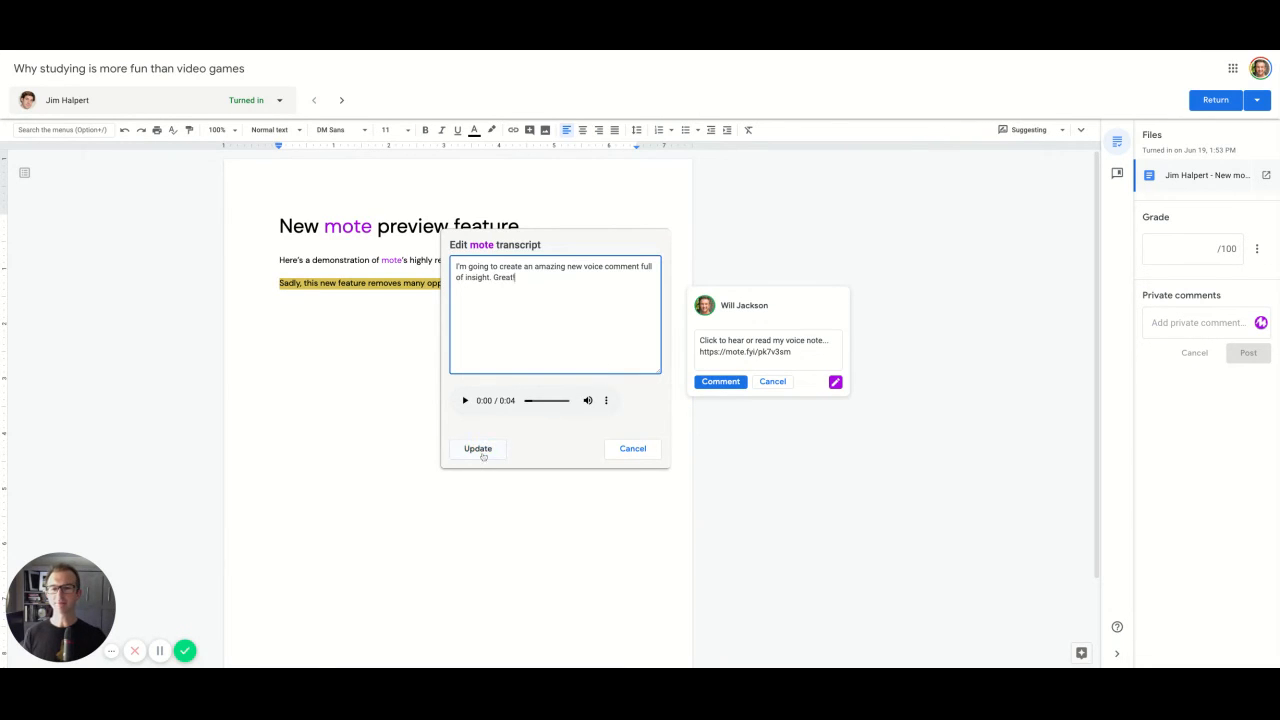
pyautogui.click(478, 448)
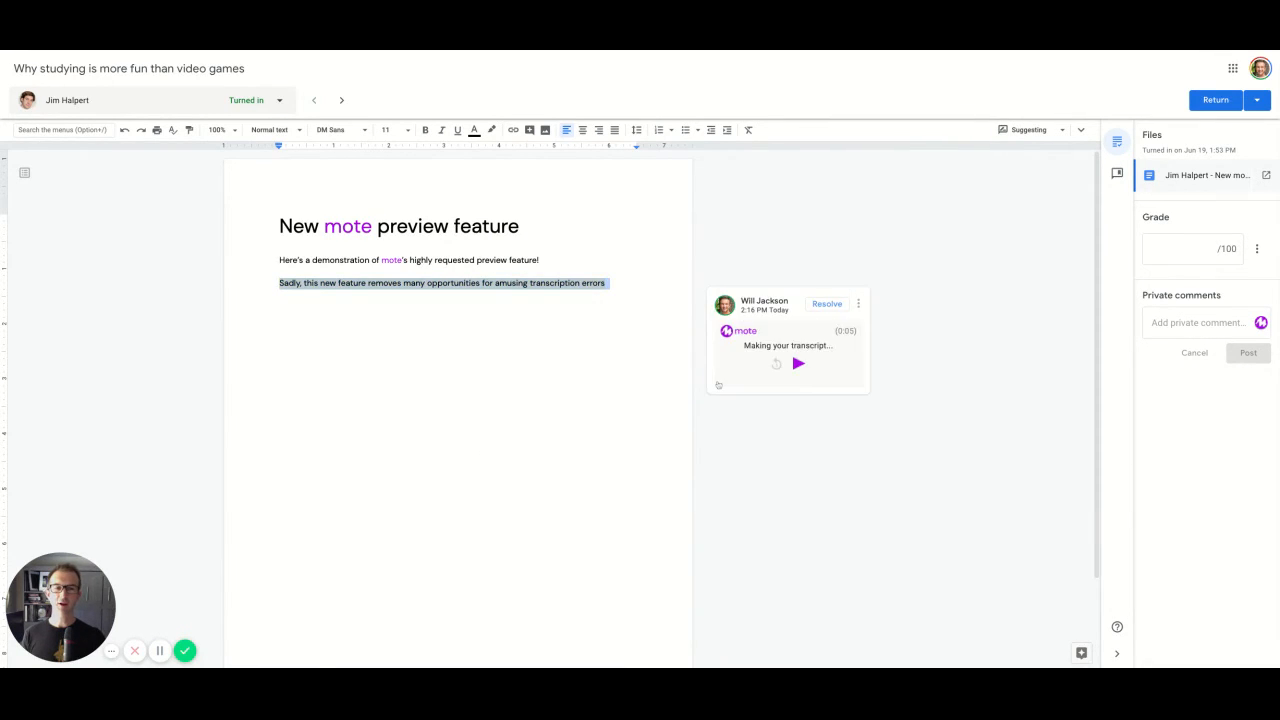